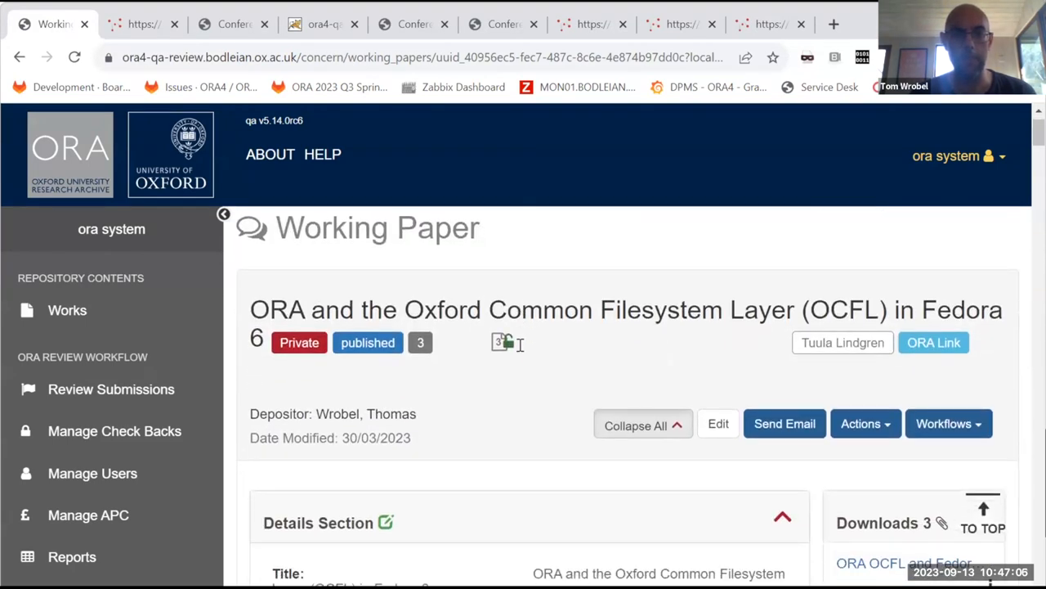
Scroll through the preserved object's five child resources and its Properties section
{"action": "scroll", "scroll_direction": "down", "scroll_amount": 3}
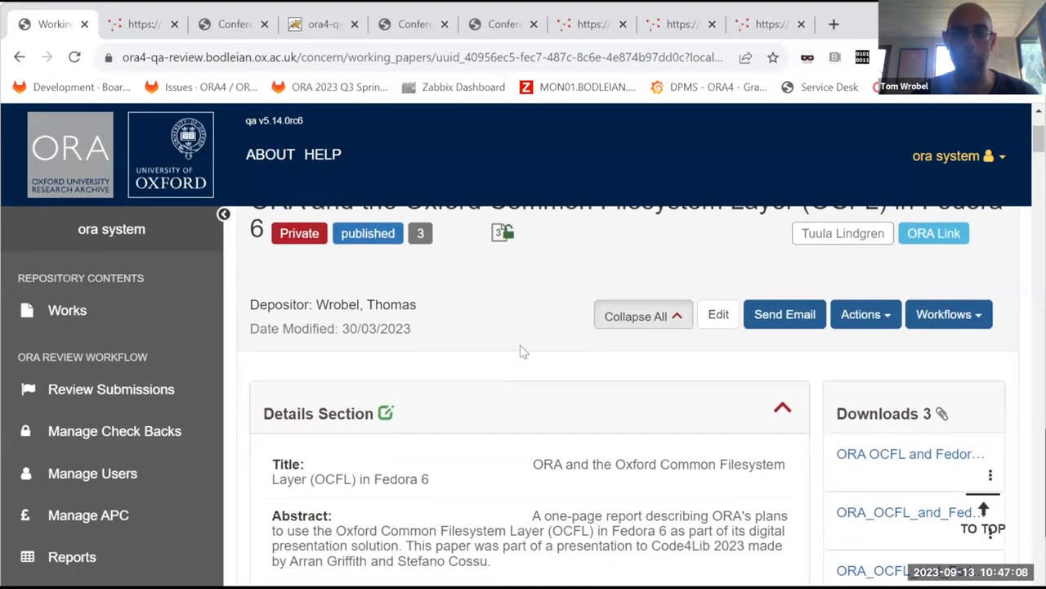
{"action": "scroll", "scroll_direction": "down", "scroll_amount": 3}
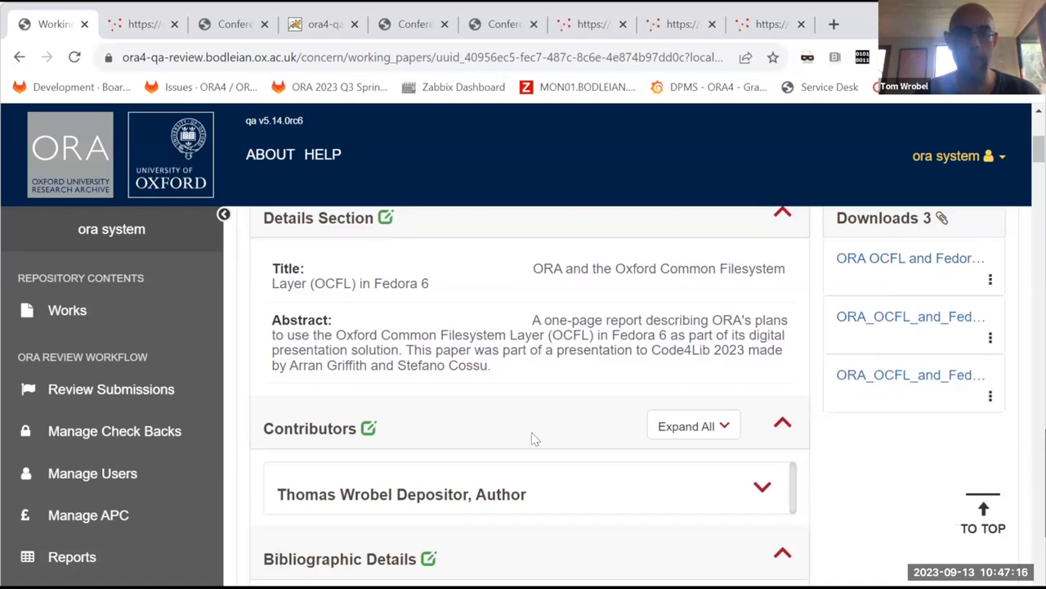
{"action": "scroll", "scroll_direction": "down", "scroll_amount": 3}
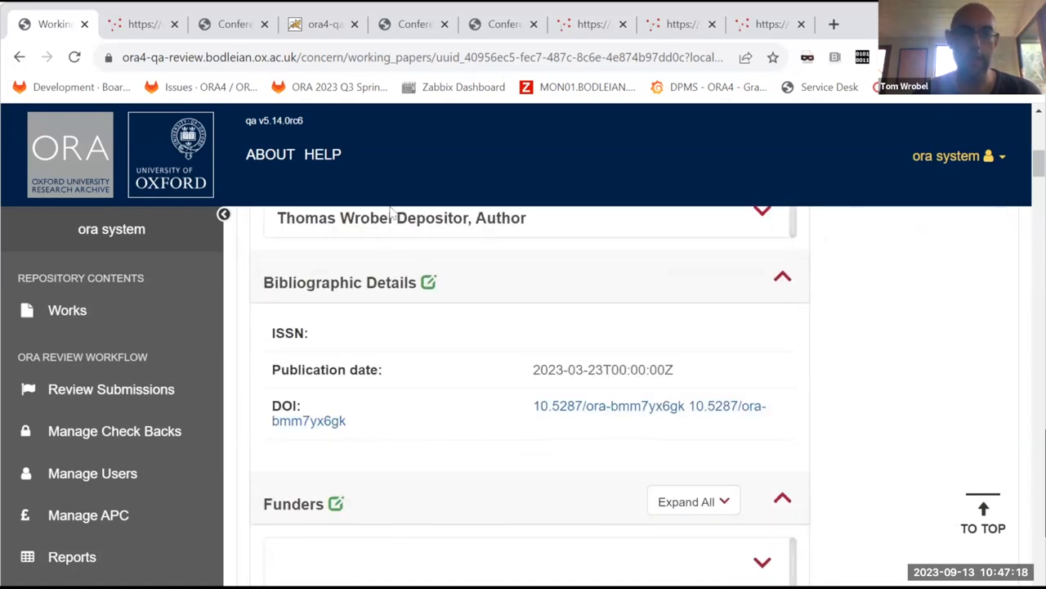
{"action": "scroll", "scroll_direction": "down", "scroll_amount": 3}
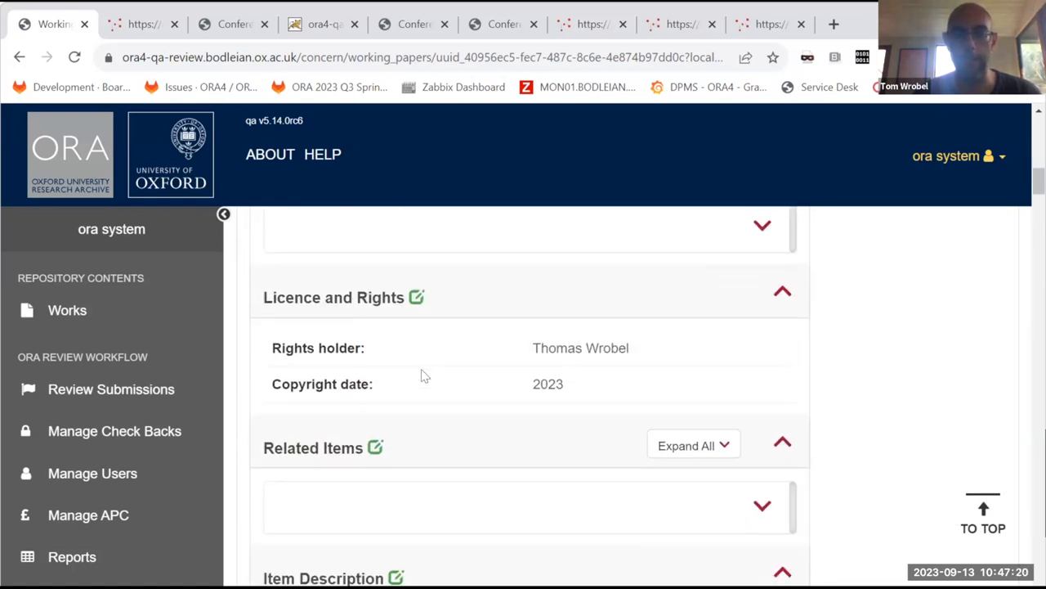
{"action": "scroll", "scroll_direction": "down", "scroll_amount": 3}
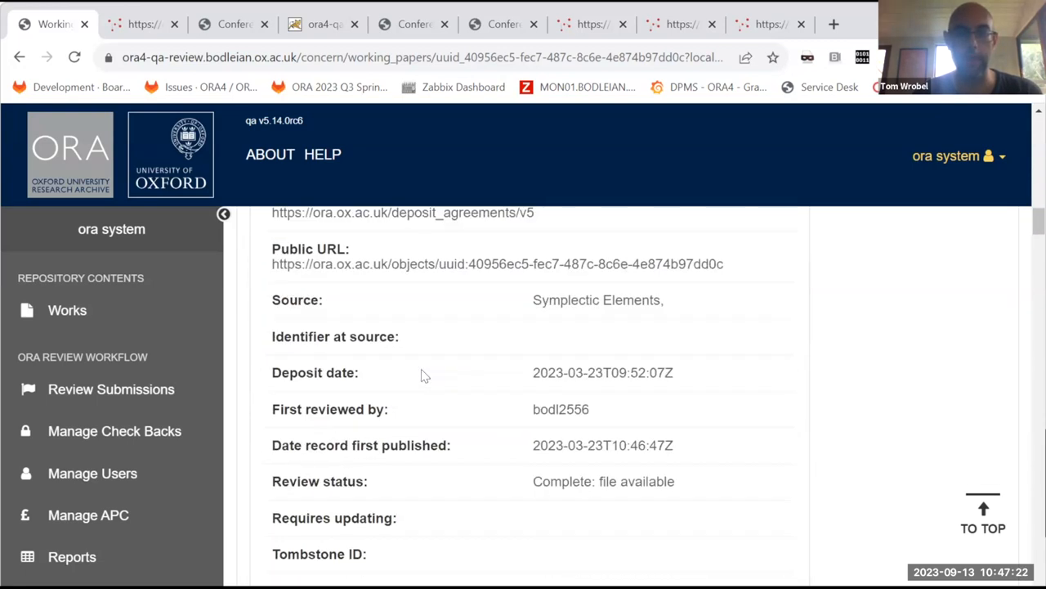
{"action": "scroll", "scroll_direction": "down", "scroll_amount": 3}
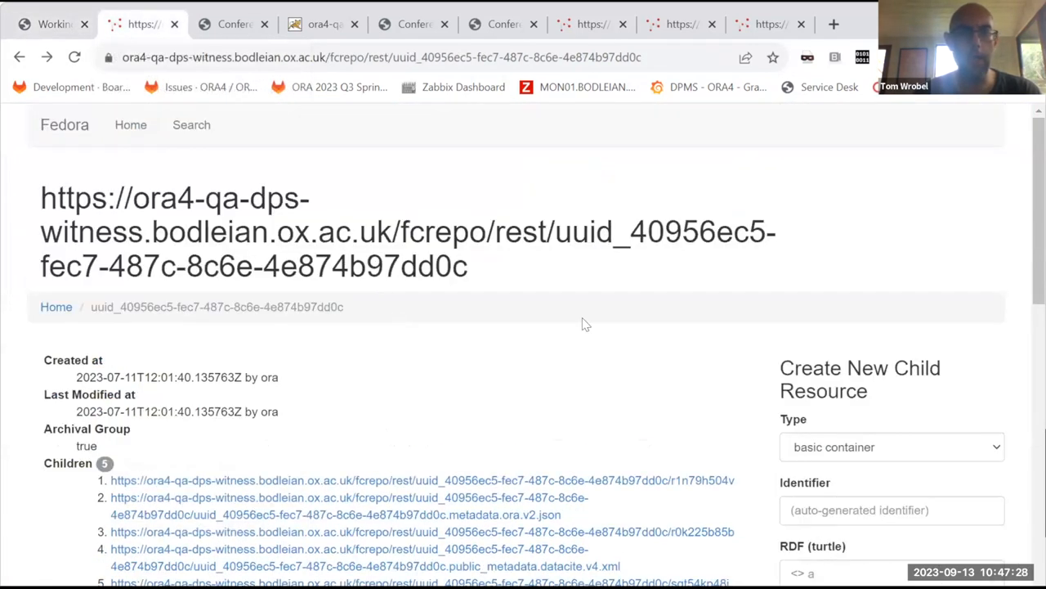
{"action": "mouse_move", "coordinate": [559, 231]}
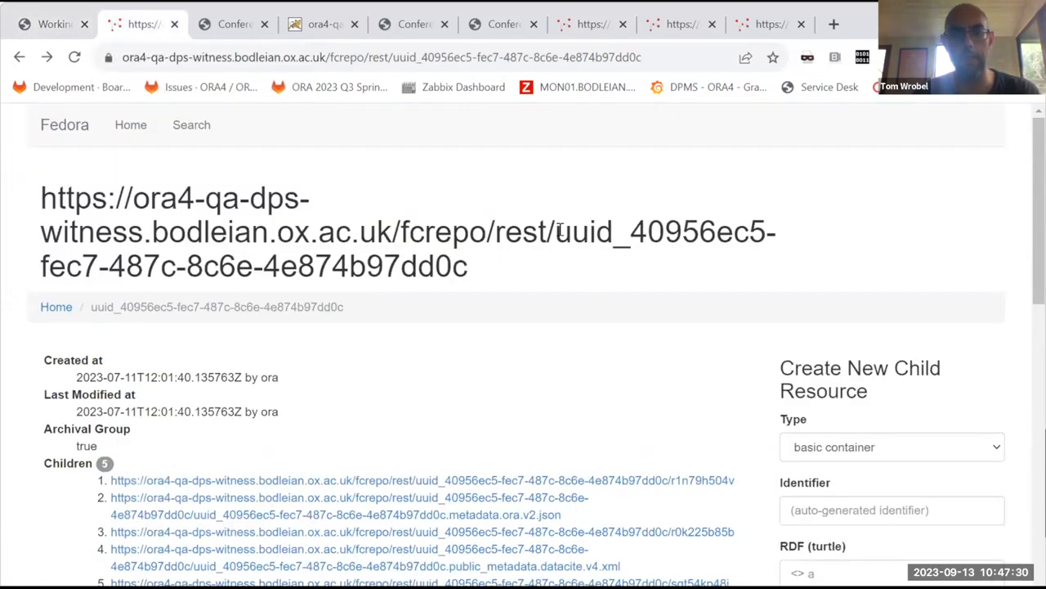
Select the object's uuid in the page heading and review the remaining properties
{"action": "left_click_drag", "start_coordinate": [556, 232], "coordinate": [468, 265]}
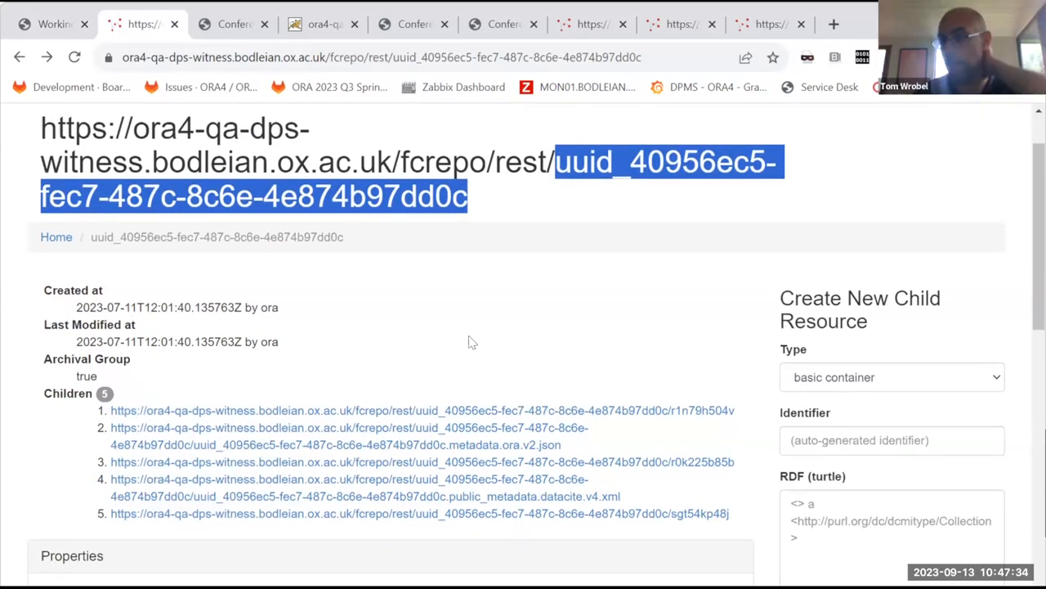
{"action": "scroll", "scroll_direction": "down", "scroll_amount": 3}
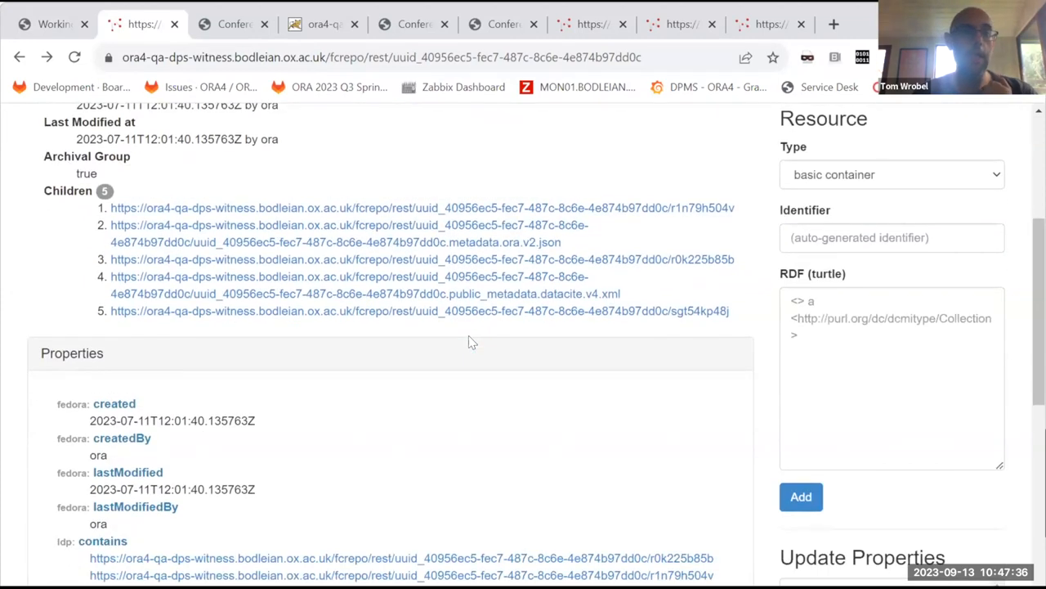
{"action": "scroll", "scroll_direction": "down", "scroll_amount": 3}
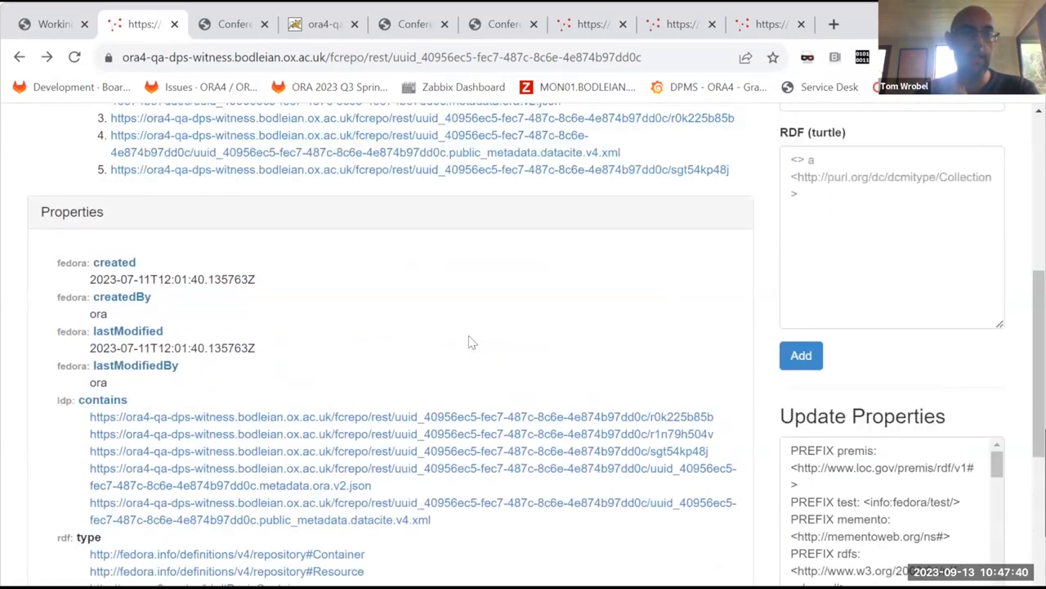
{"action": "scroll", "scroll_direction": "down", "scroll_amount": 3}
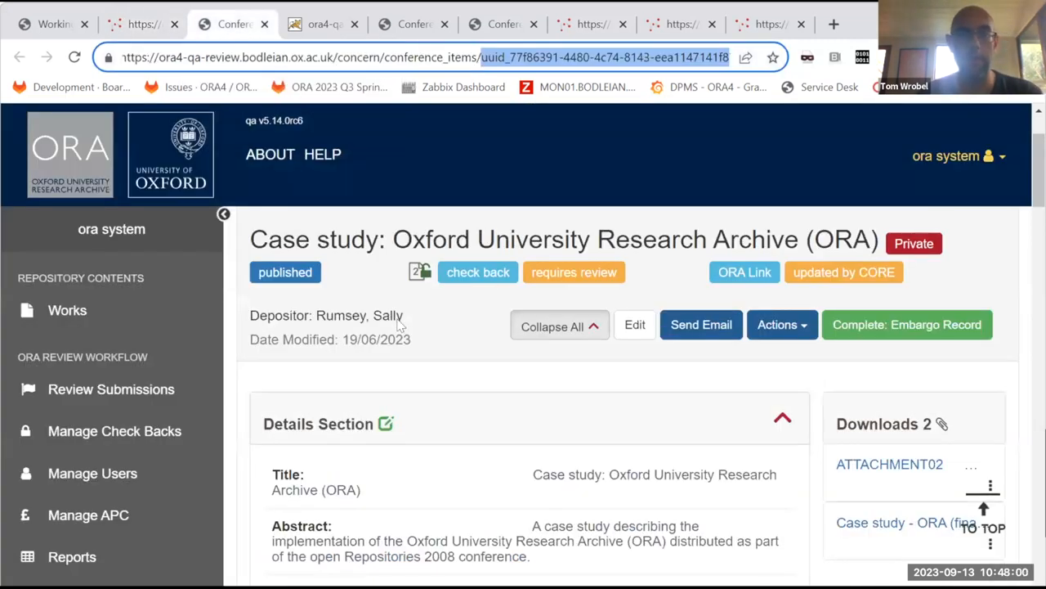
Look up the case study record's uuid at its fcrepo/rest URL, which reports not found
{"action": "left_click", "coordinate": [319, 24]}
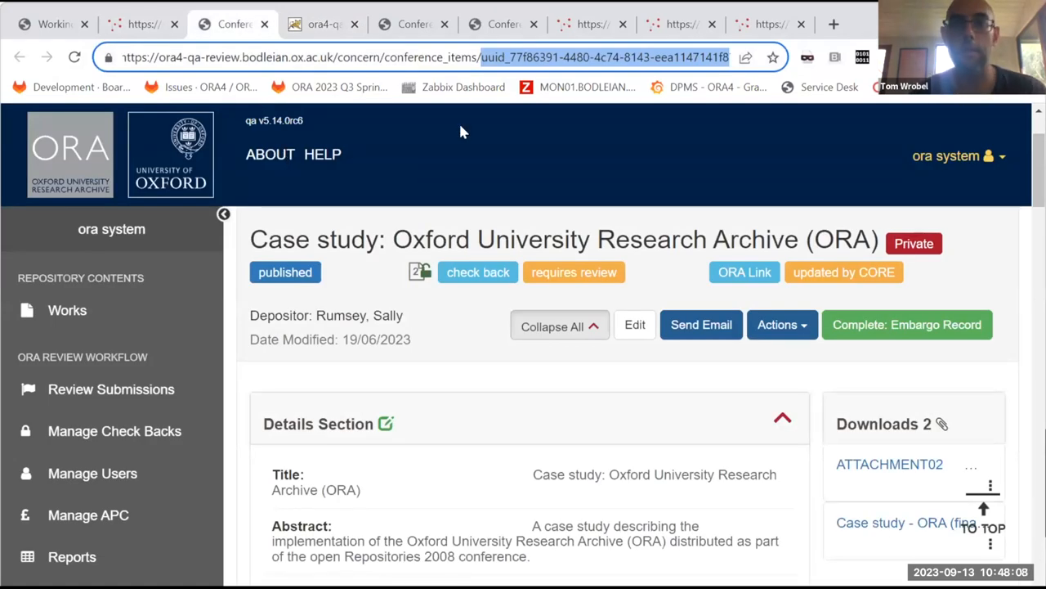
{"action": "mouse_move", "coordinate": [602, 42]}
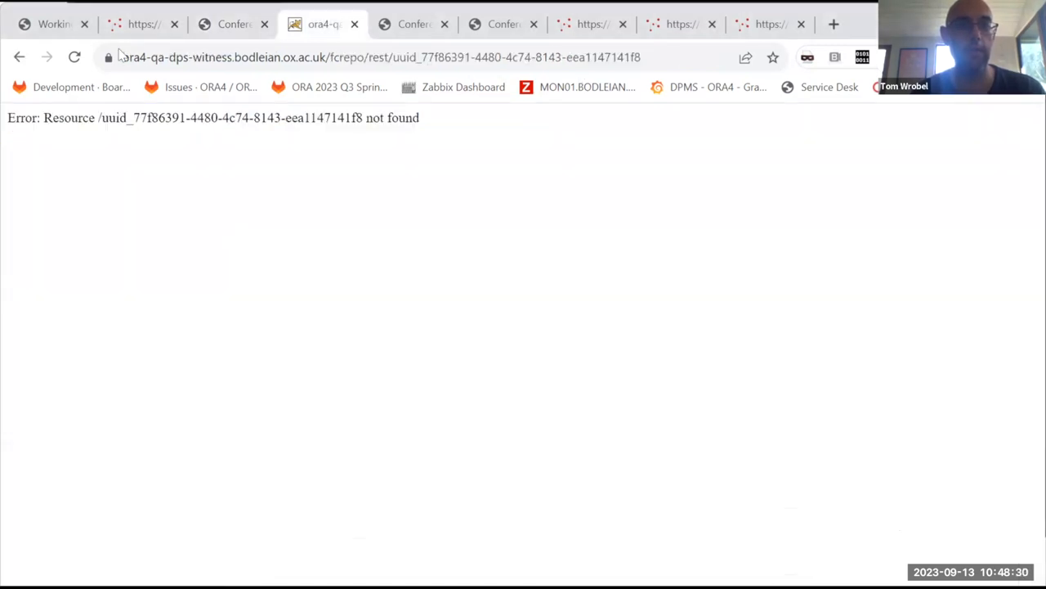
Reload the fcrepo page for uuid_77f86391 and view its four children and properties
{"action": "left_click", "coordinate": [73, 58]}
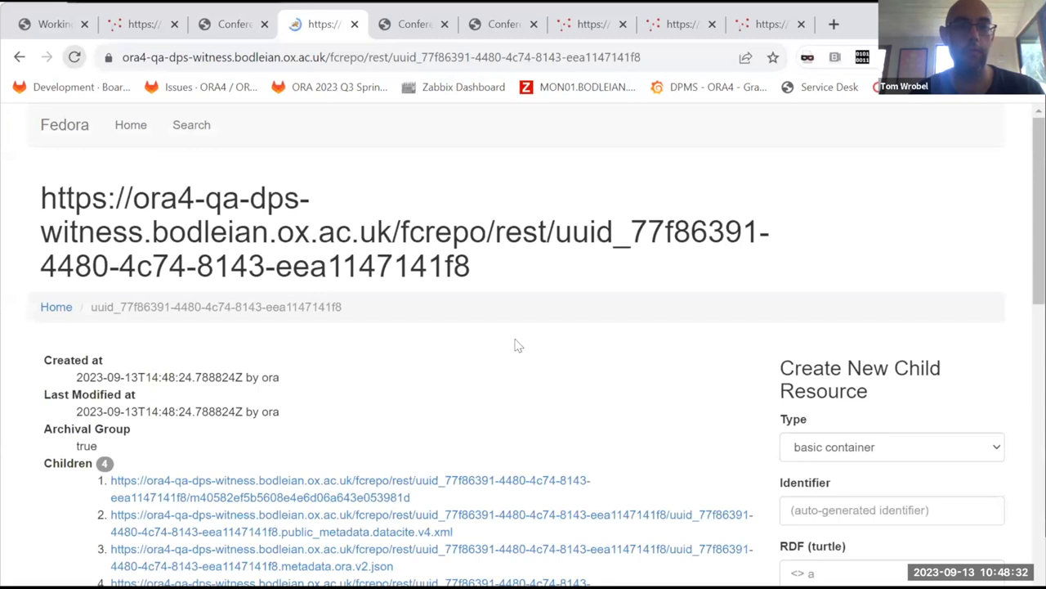
{"action": "scroll", "scroll_direction": "down", "scroll_amount": 3}
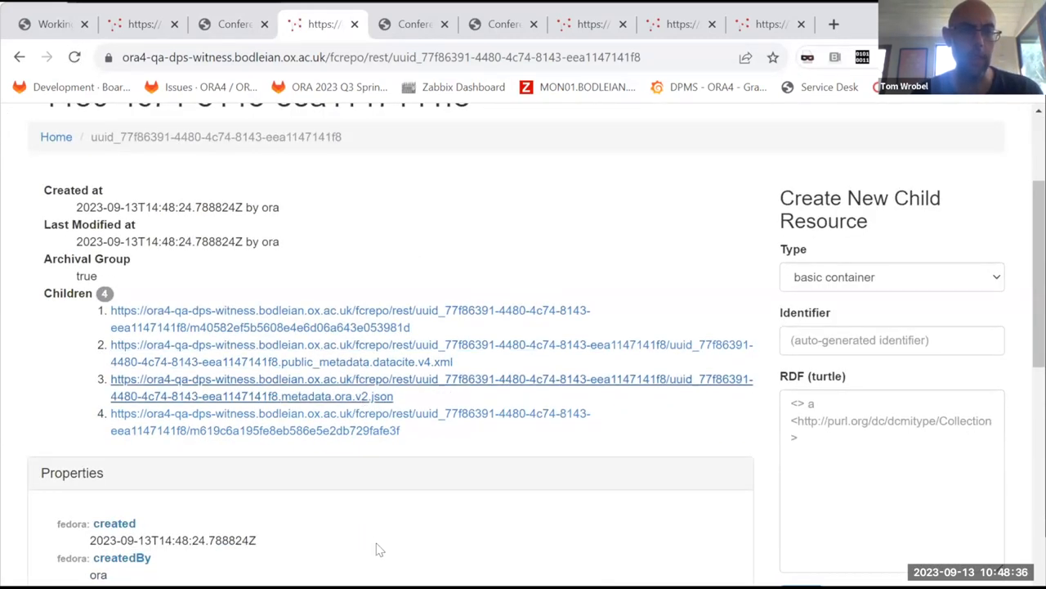
{"action": "scroll", "scroll_direction": "down", "scroll_amount": 3}
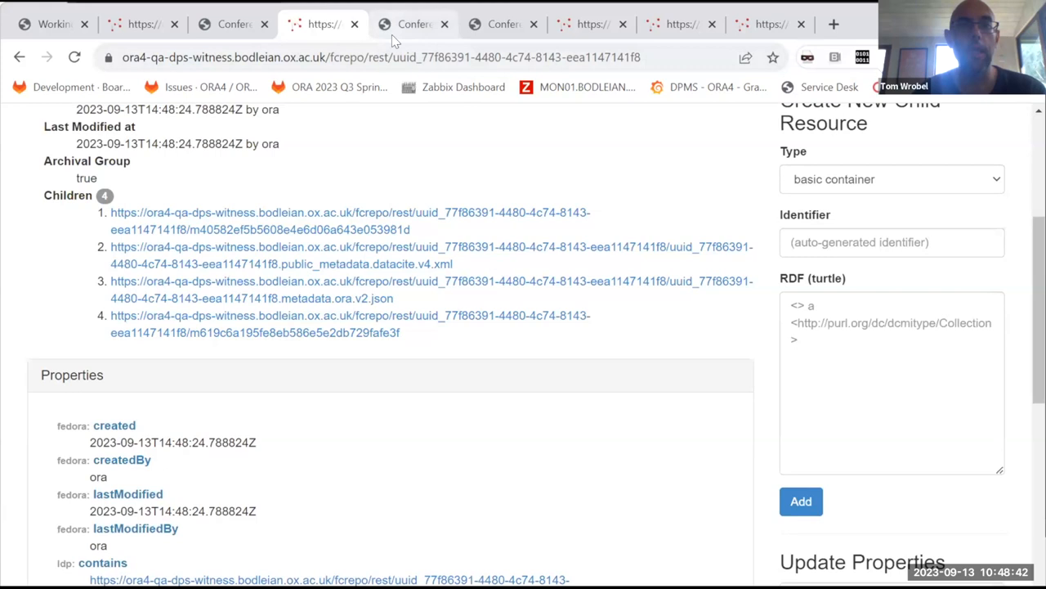
Bring up the ORA record 'Digital preservation for scholarly communications (edited)'
{"action": "left_click", "coordinate": [412, 24]}
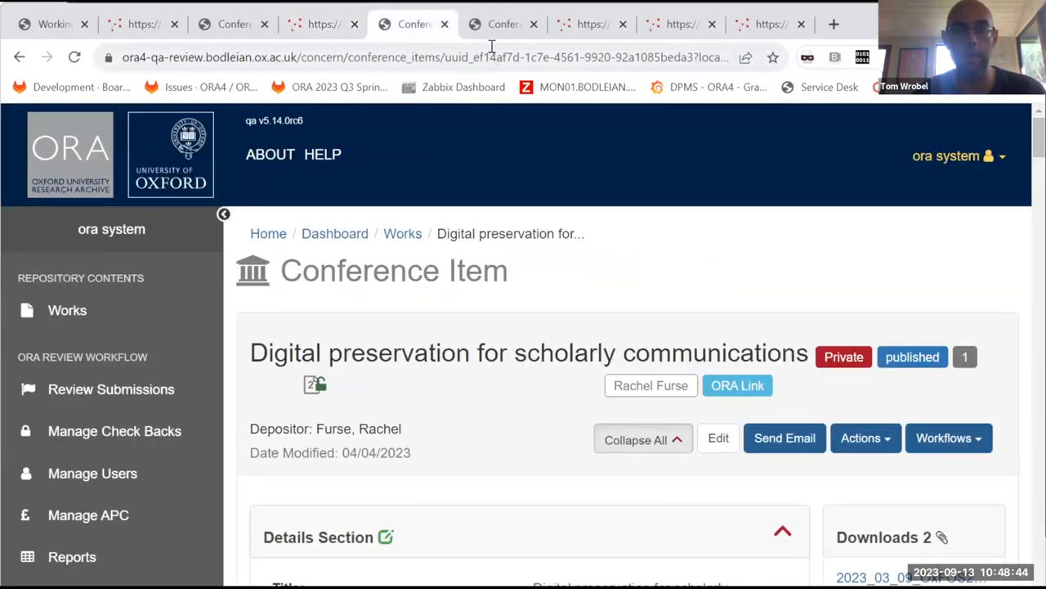
{"action": "mouse_move", "coordinate": [504, 25]}
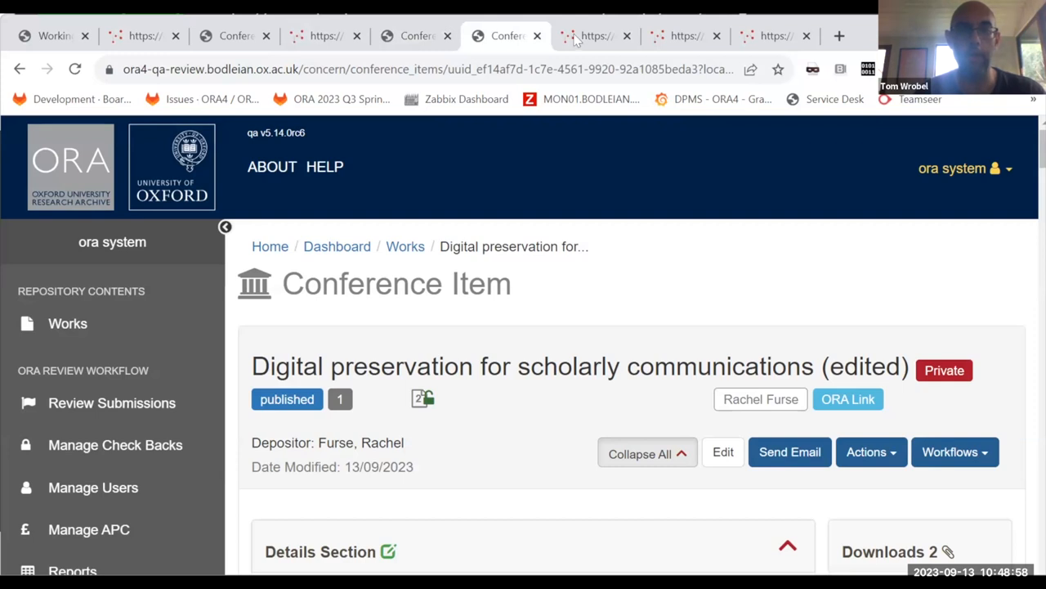
Show the Fedora page for uuid_ef14af7d, its properties and its fcr:versions list
{"action": "left_click", "coordinate": [586, 36]}
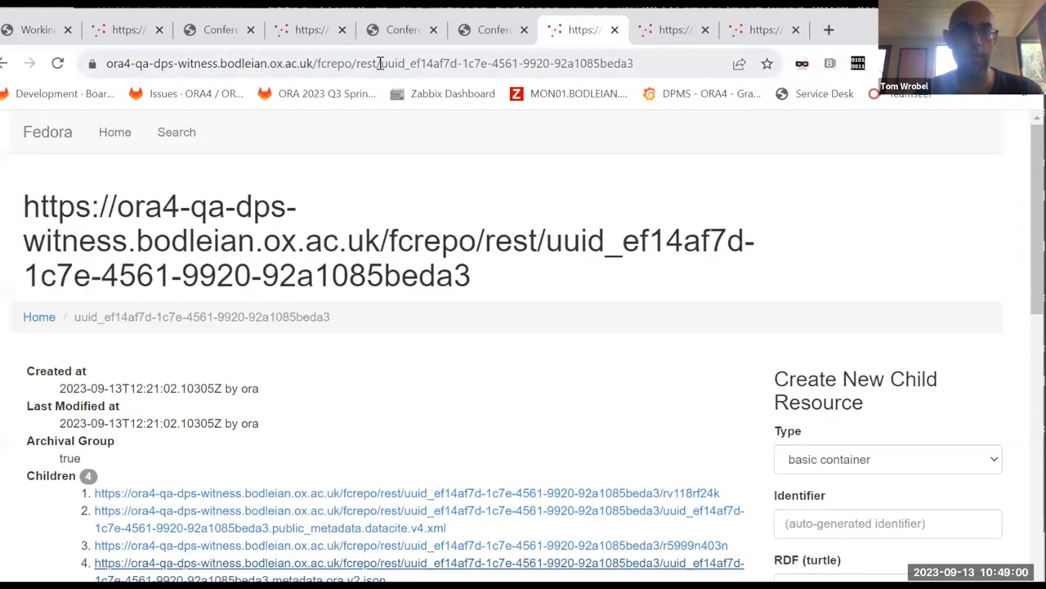
{"action": "double_click", "coordinate": [543, 62]}
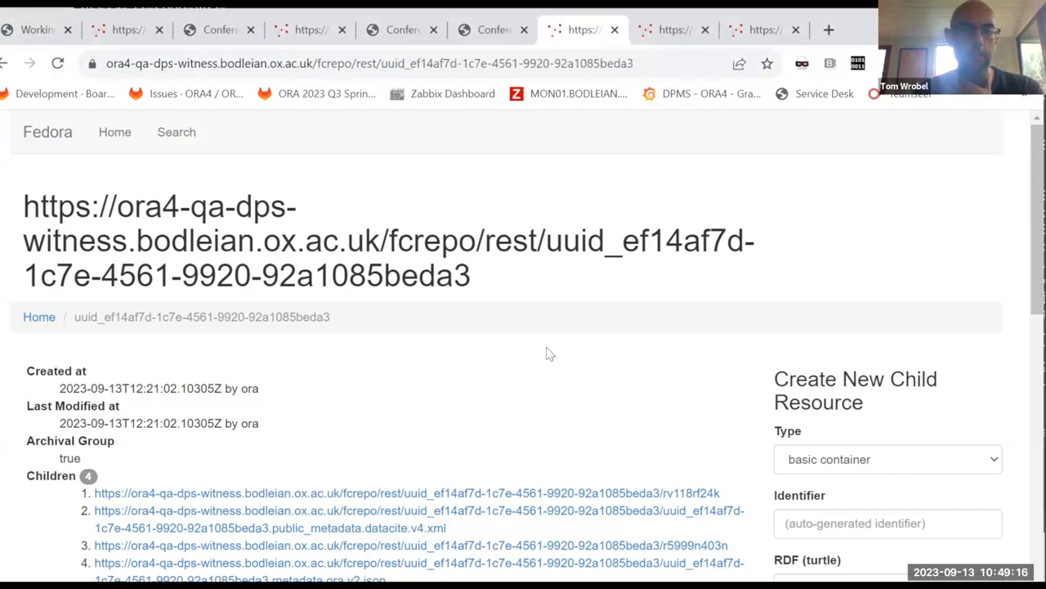
{"action": "scroll", "scroll_direction": "down", "scroll_amount": 3}
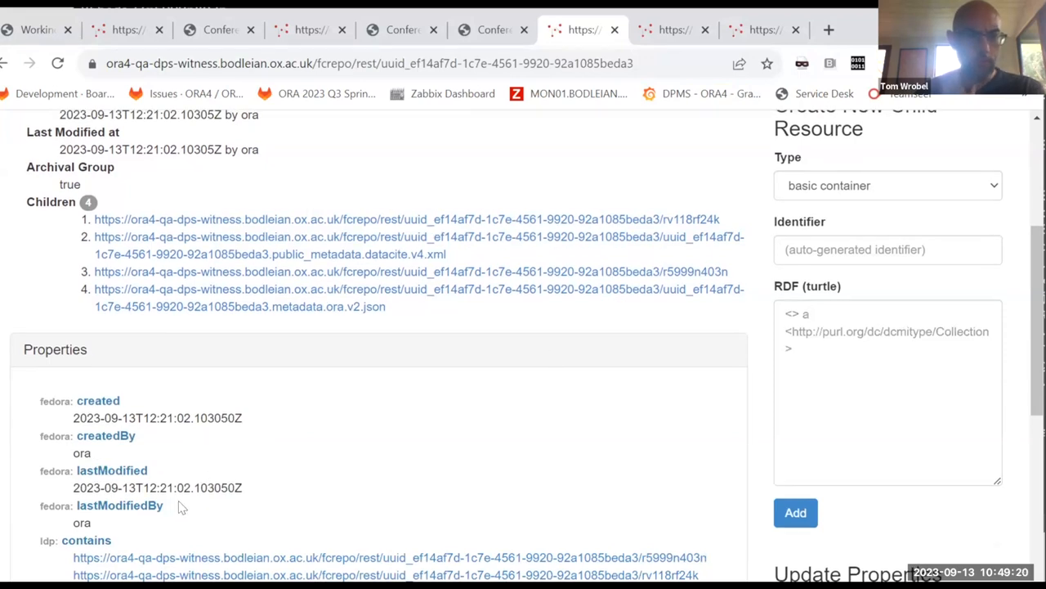
{"action": "scroll", "scroll_direction": "down", "scroll_amount": 3}
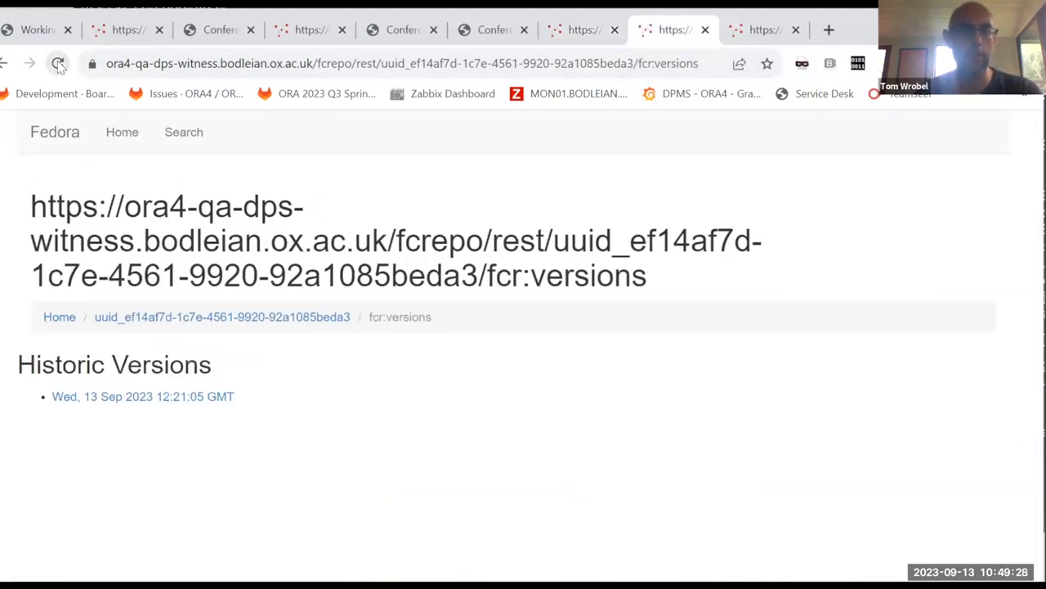
View metadata.ora.v2.json's fcr:versions, then reload the object's versions showing 12:21:05 and 14:49:11
{"action": "left_click", "coordinate": [57, 62]}
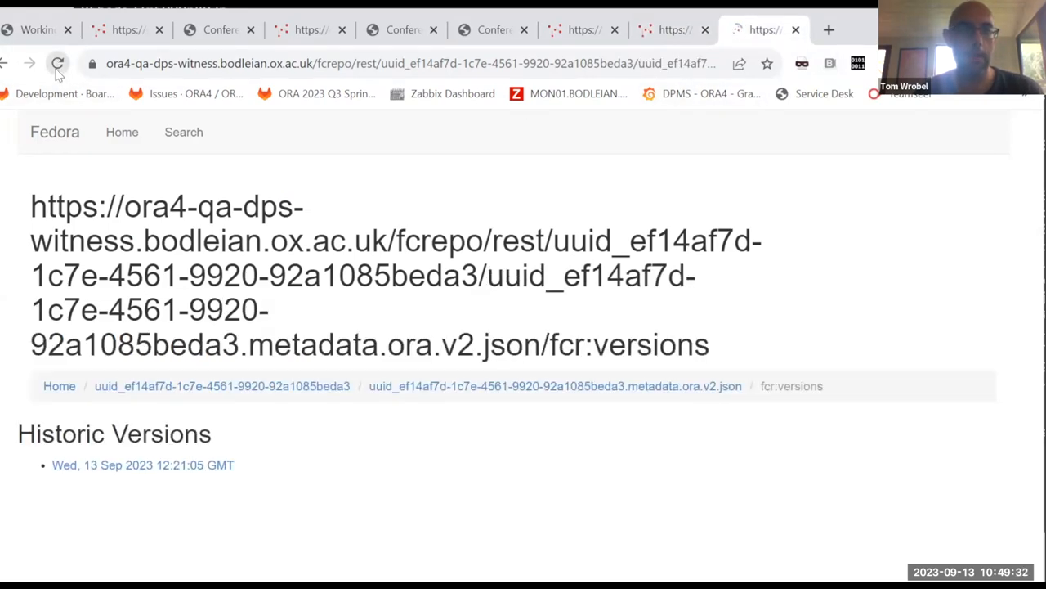
{"action": "left_click", "coordinate": [57, 62]}
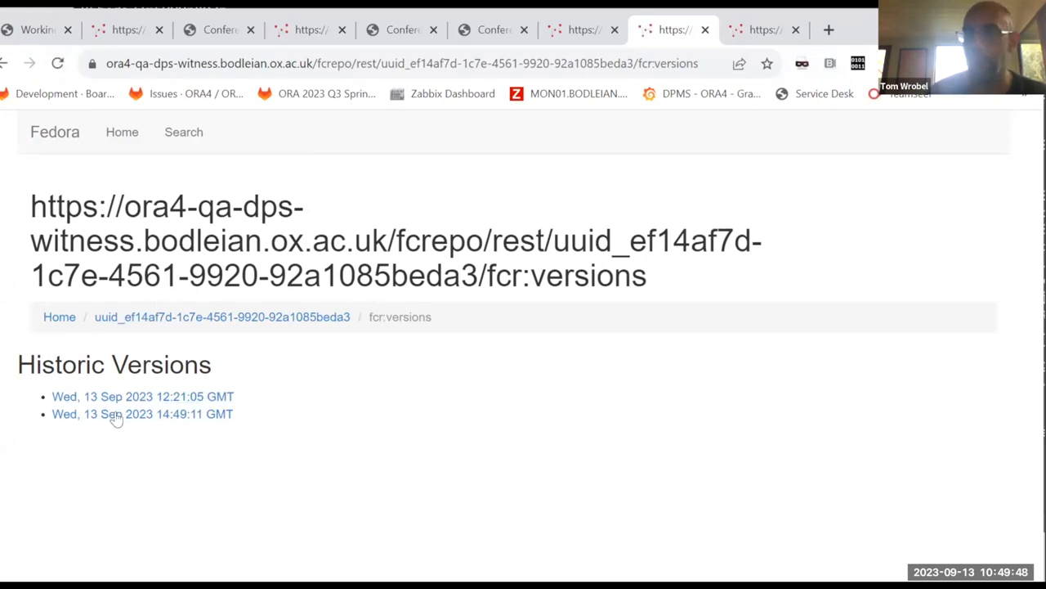
{"action": "mouse_move", "coordinate": [434, 464]}
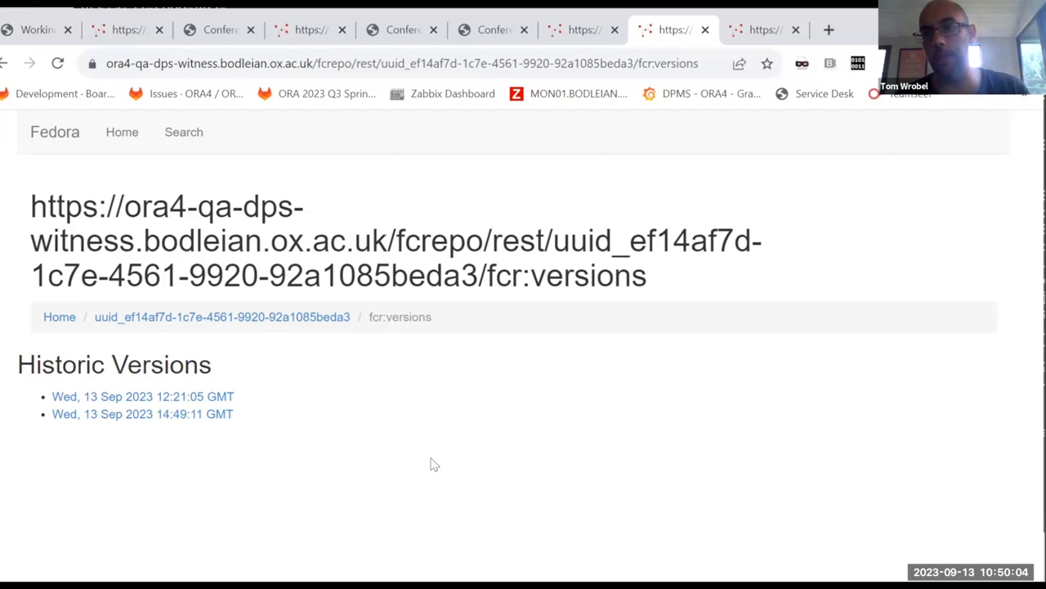
{"action": "mouse_move", "coordinate": [747, 111]}
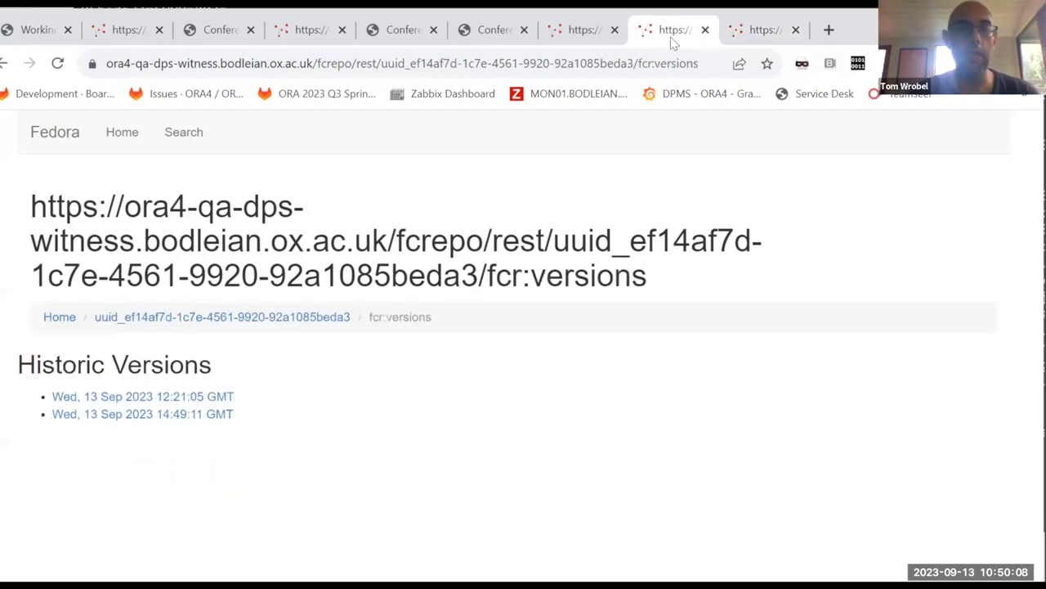
{"action": "mouse_move", "coordinate": [542, 497]}
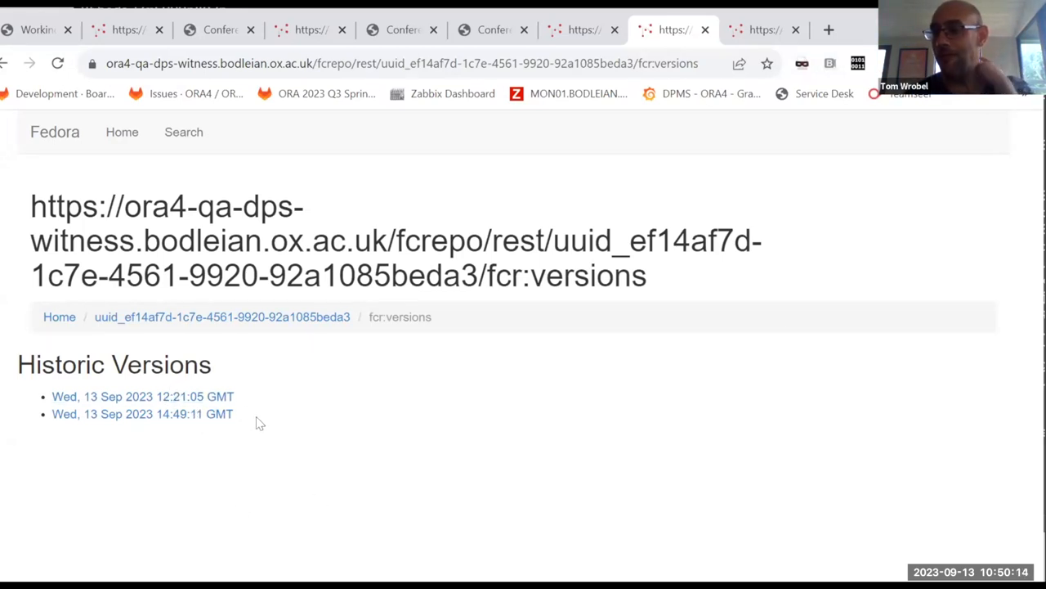
{"action": "mouse_move", "coordinate": [379, 442]}
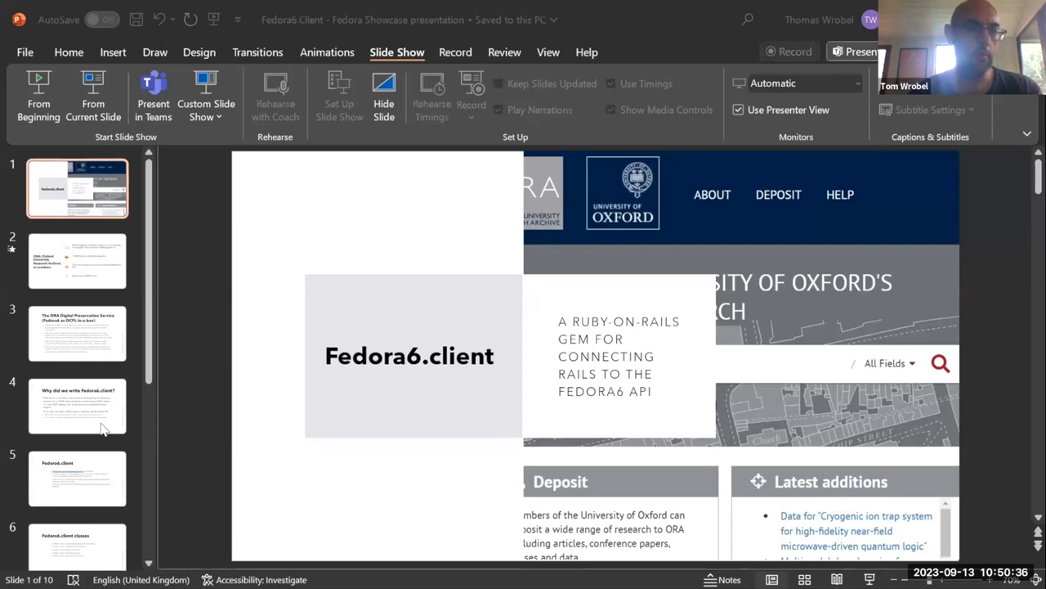
Go to slide 8 'Usage examples' and present it full screen from the current slide
{"action": "scroll", "scroll_direction": "down", "scroll_amount": 3}
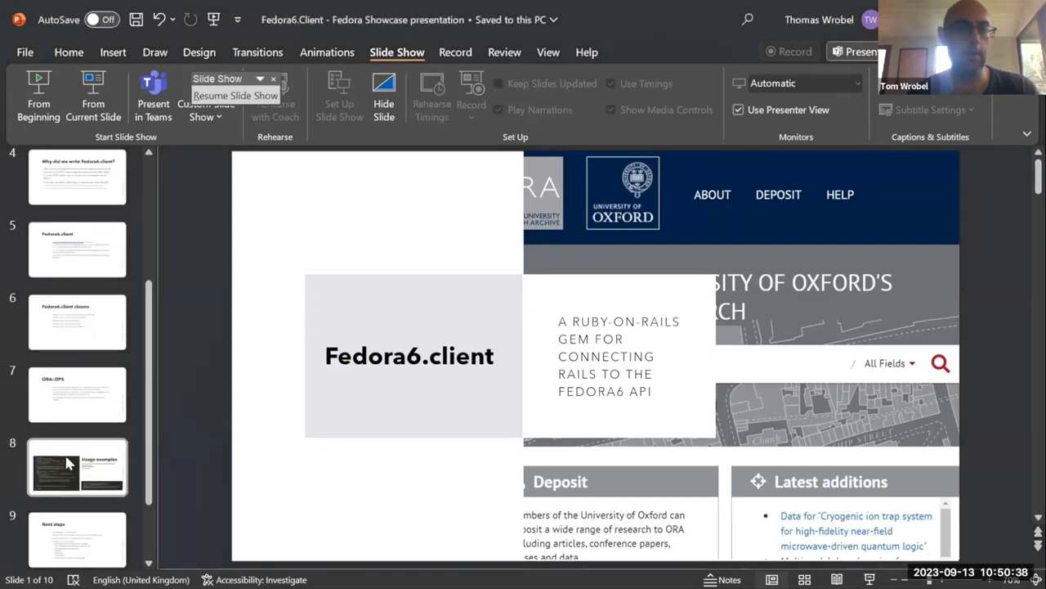
{"action": "left_click", "coordinate": [77, 468]}
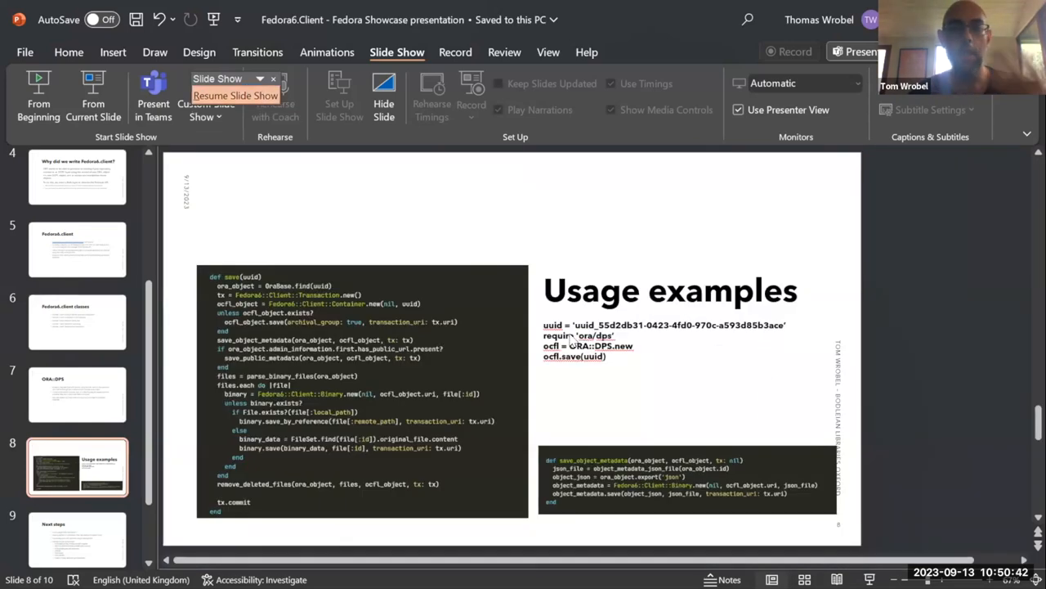
{"action": "left_click", "coordinate": [236, 95]}
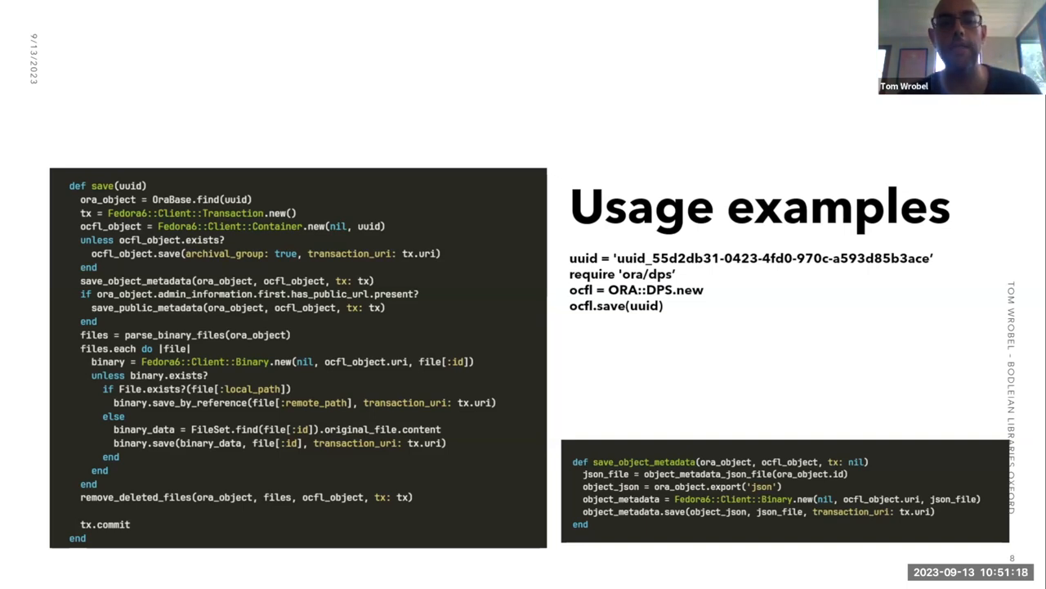
Advance the slideshow through 'Next steps' to the closing 'Get in touch!' slide
{"action": "key", "text": "Right"}
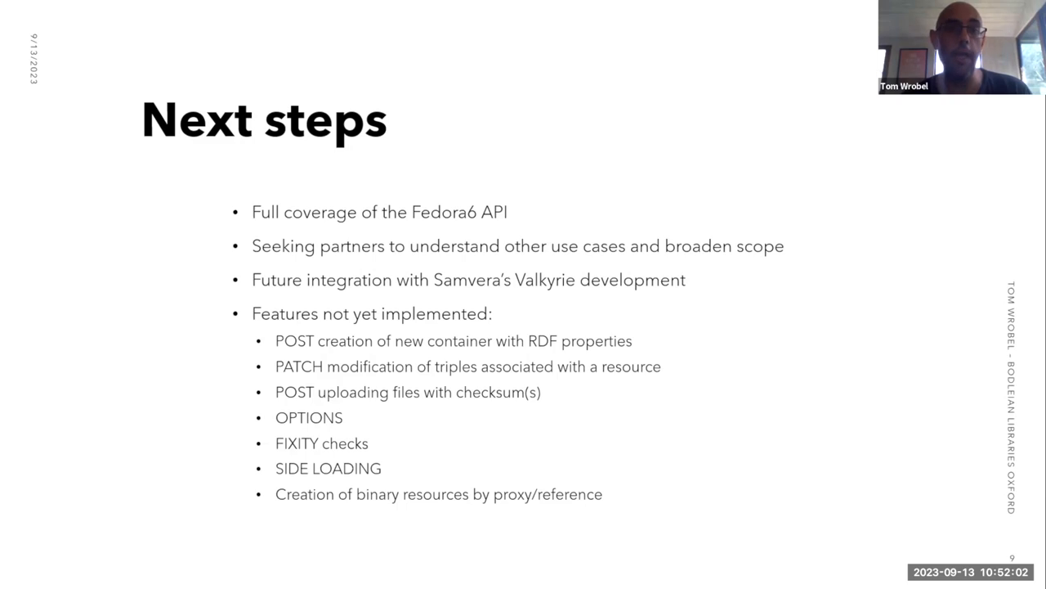
{"action": "key", "text": "Right"}
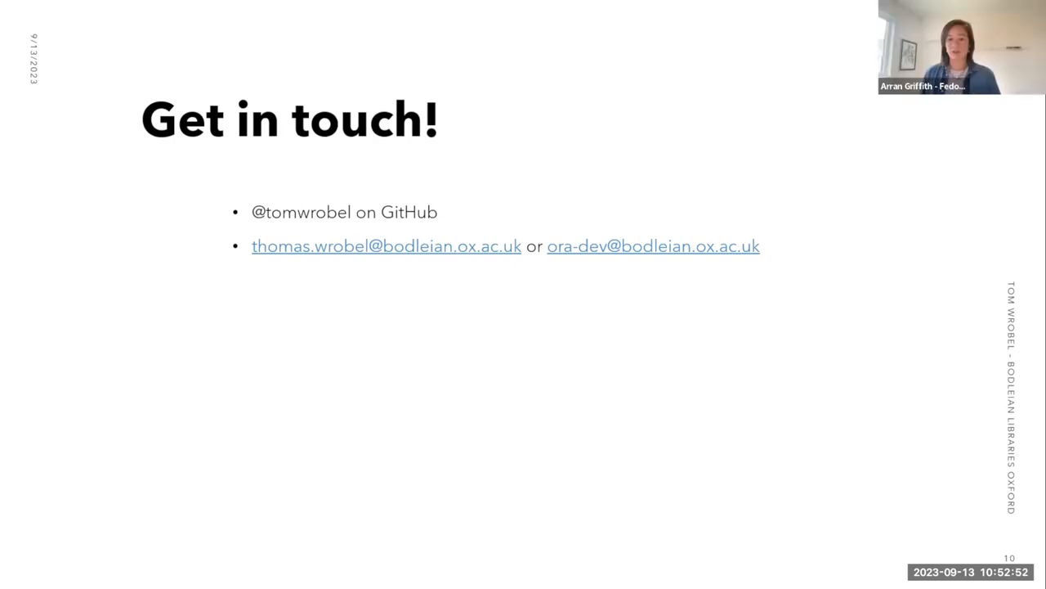